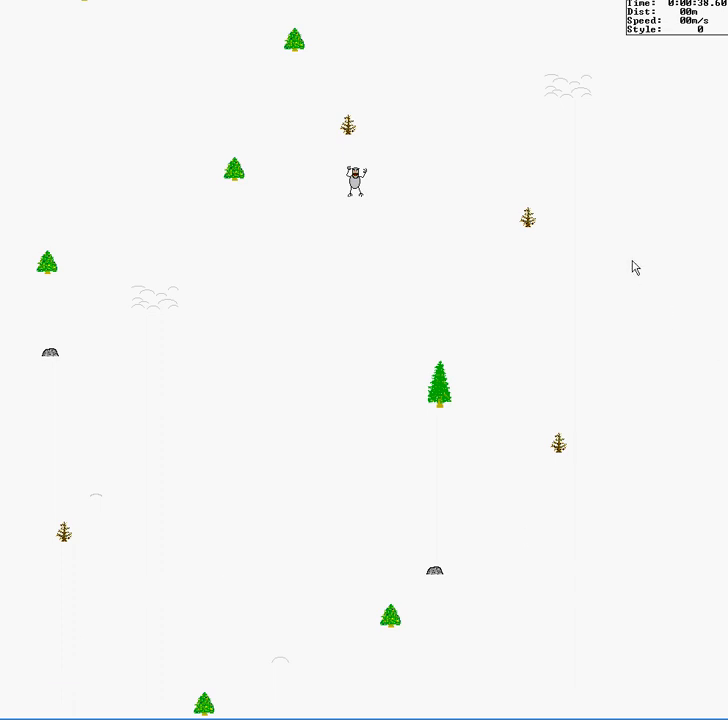
mouse_move(629, 218)
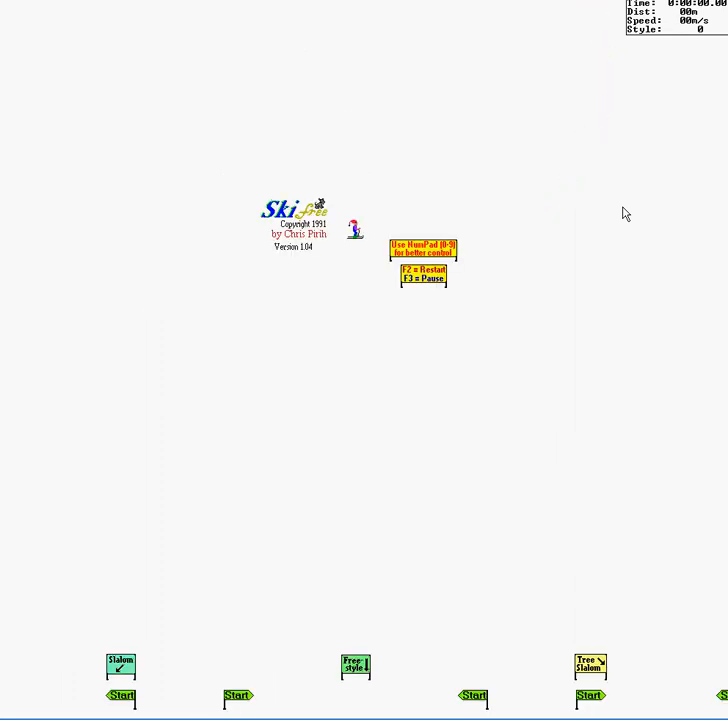
mouse_move(625, 219)
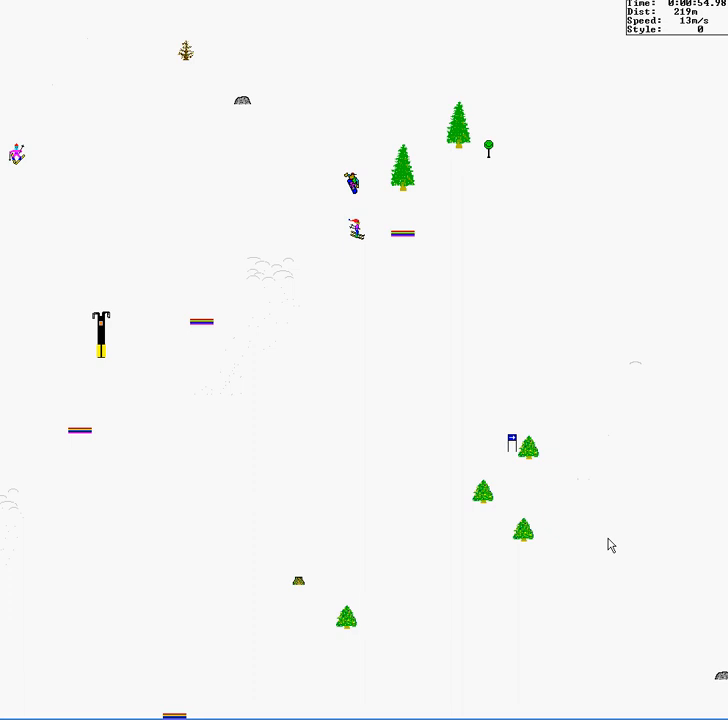
- Ski the slalom to the 1040 m finish, recording a 1:15.27 second-place time
scroll("down", 3)
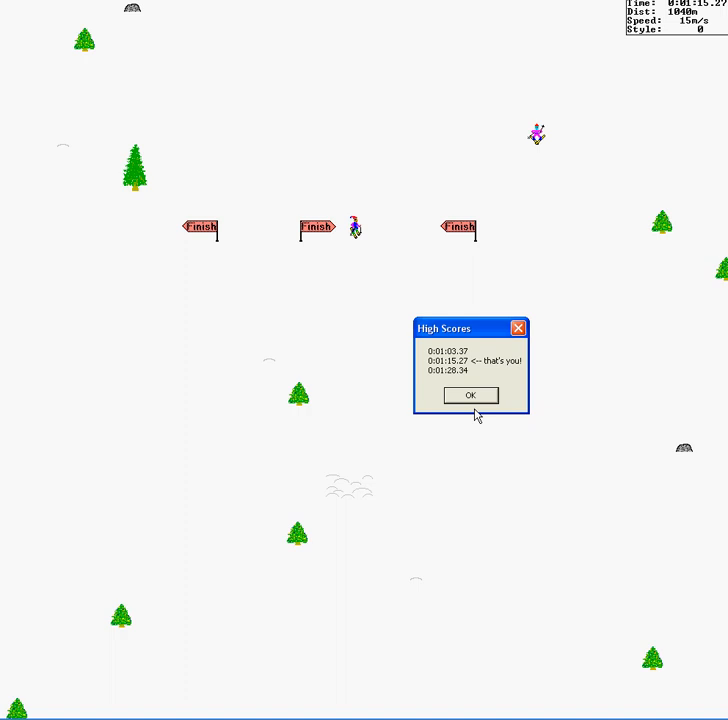
- Close the High Scores list with OK and ski on until the yeti appears
left_click(470, 395)
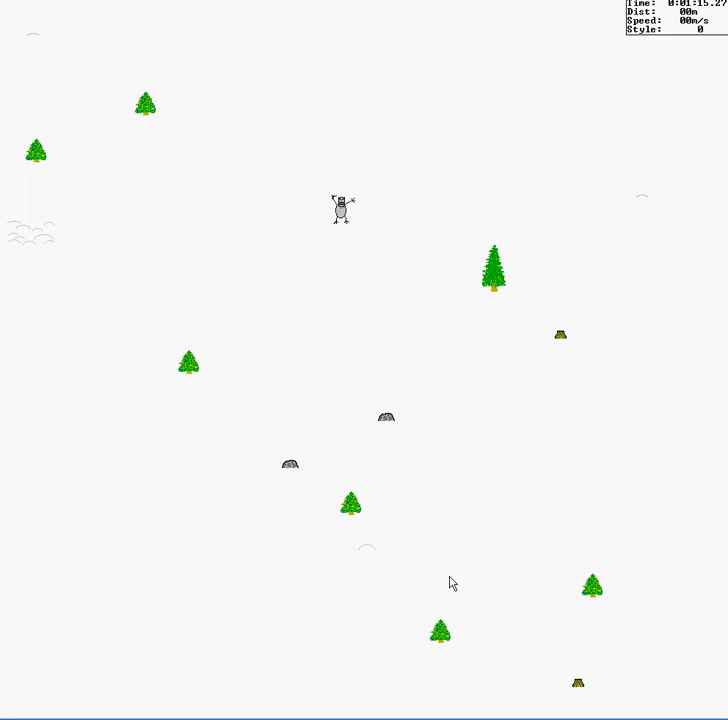
- Restart with F2 and ski downhill doing tricks to a 237 style score
key("F2")
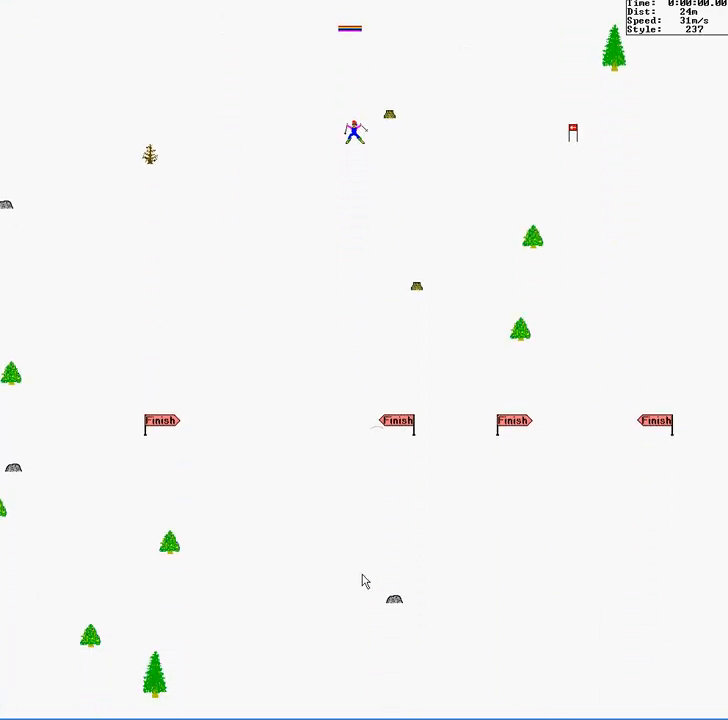
- Ski past the finish until the yeti eats the skier, style score at 237
scroll("down", 3)
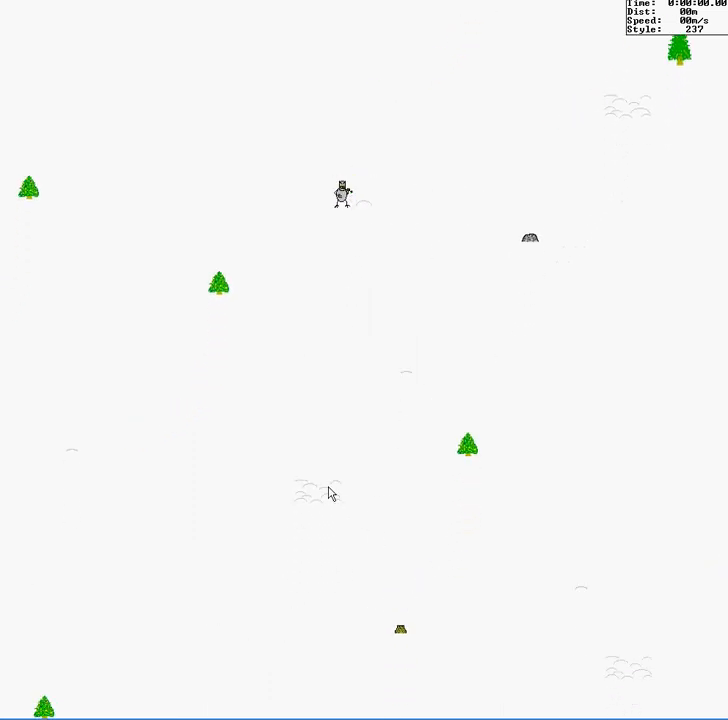
mouse_move(370, 472)
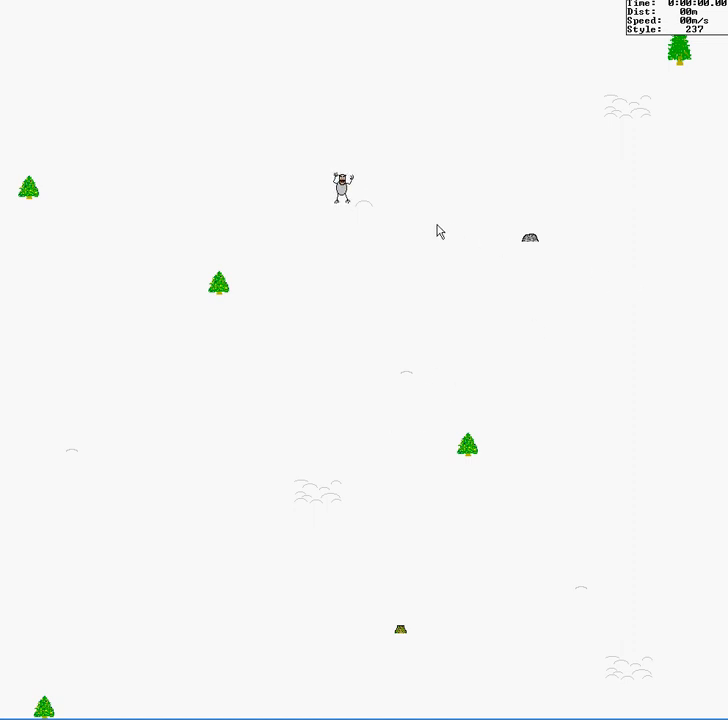
mouse_move(513, 345)
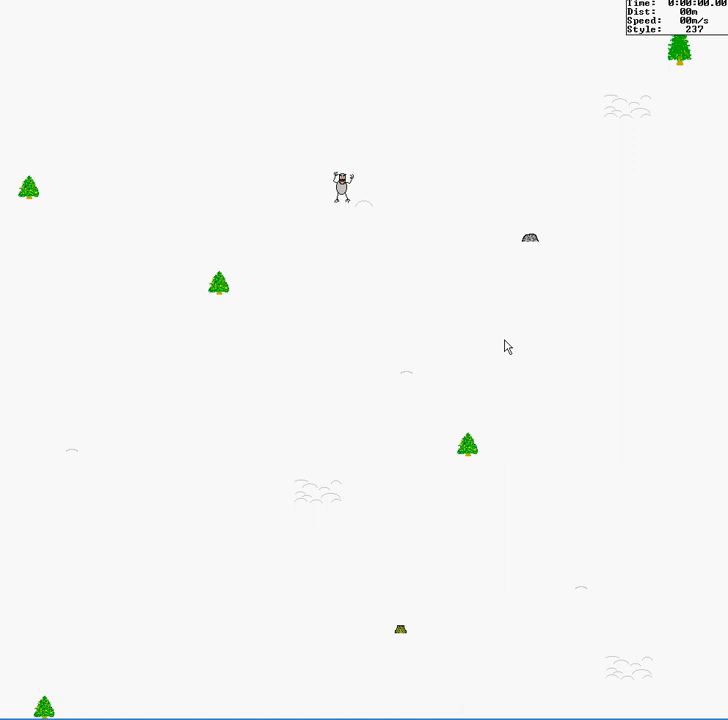
mouse_move(499, 349)
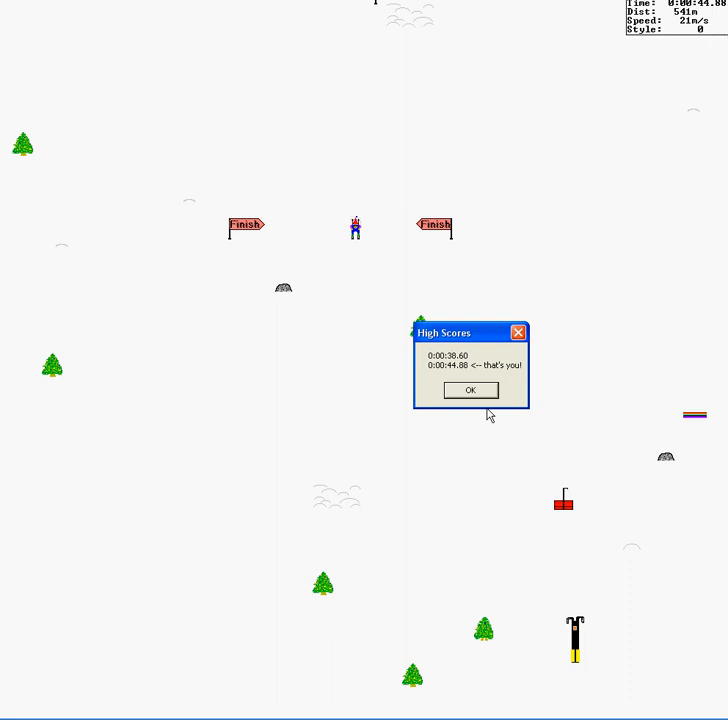
- Finish the course in 0:44.88 and close the High Scores list with OK
left_click(470, 390)
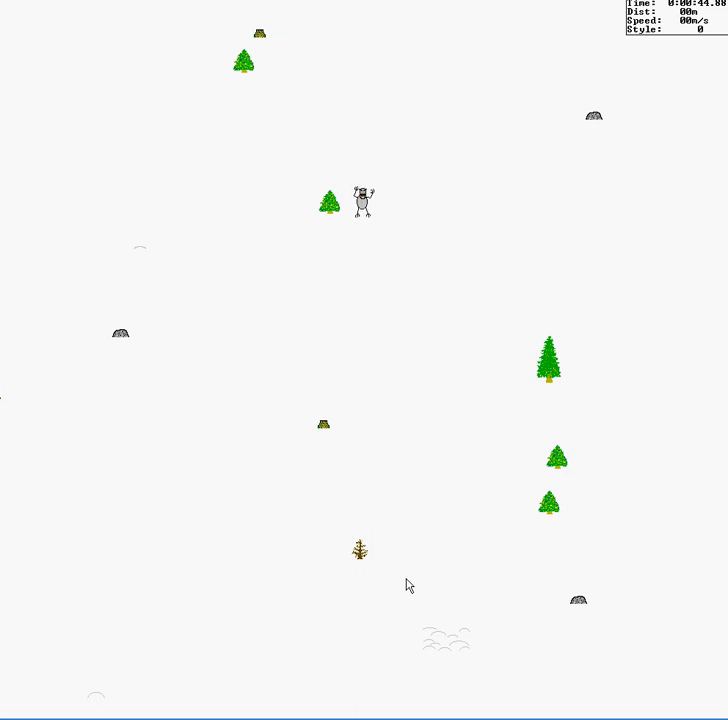
mouse_move(490, 645)
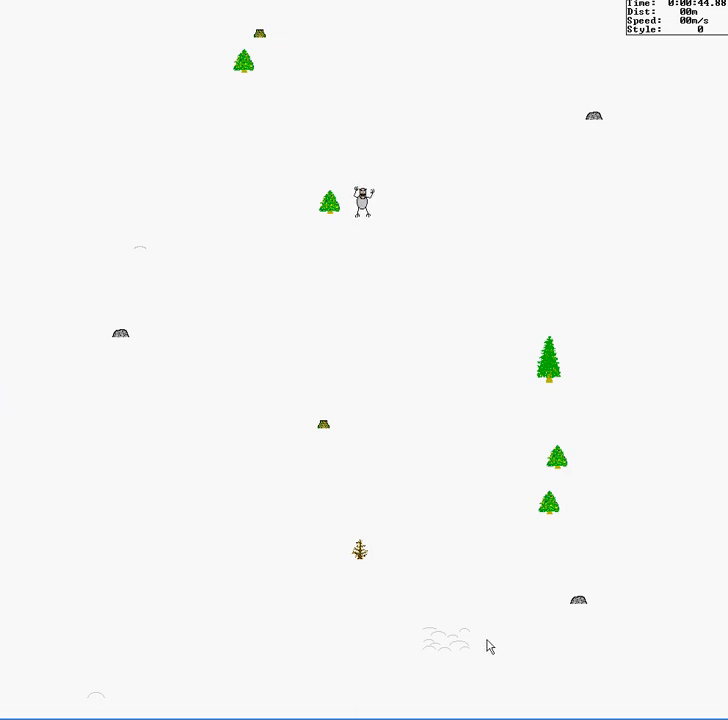
mouse_move(620, 479)
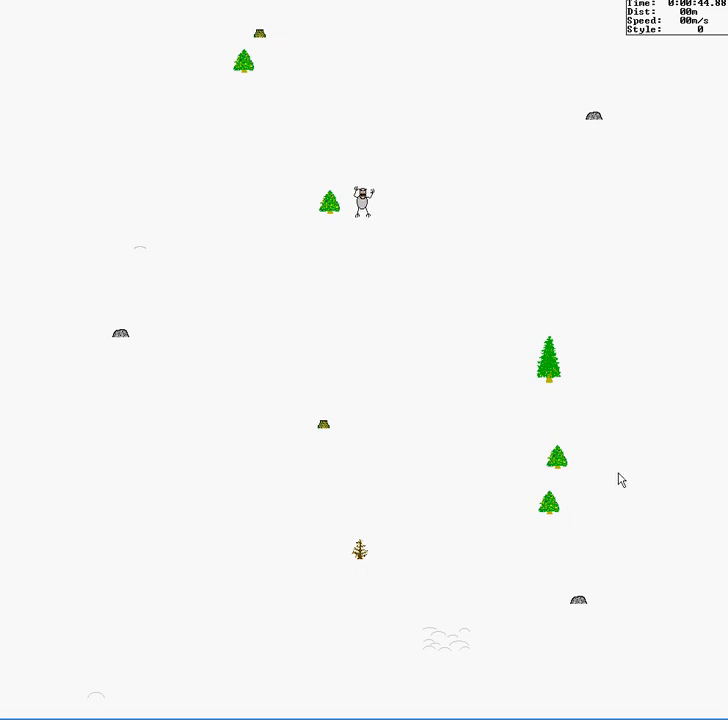